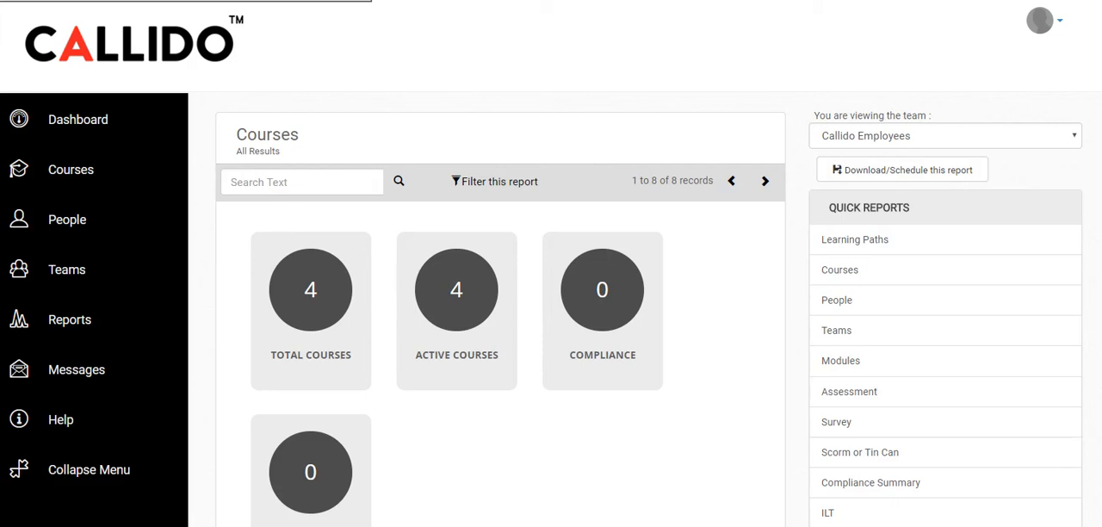
pyautogui.moveTo(872, 102)
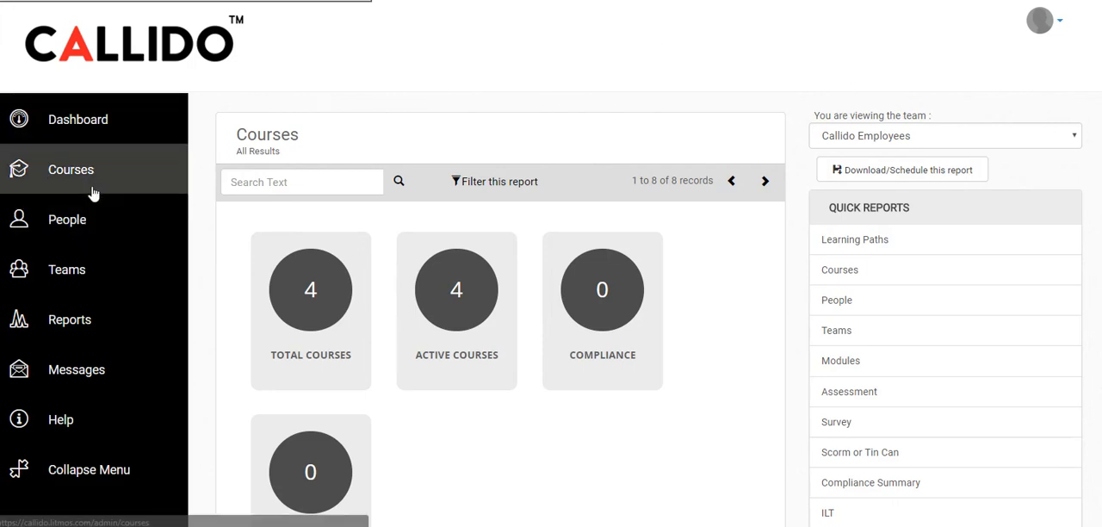
# Step: Open Courses from the left navigation to list the single active course, Test
pyautogui.click(71, 168)
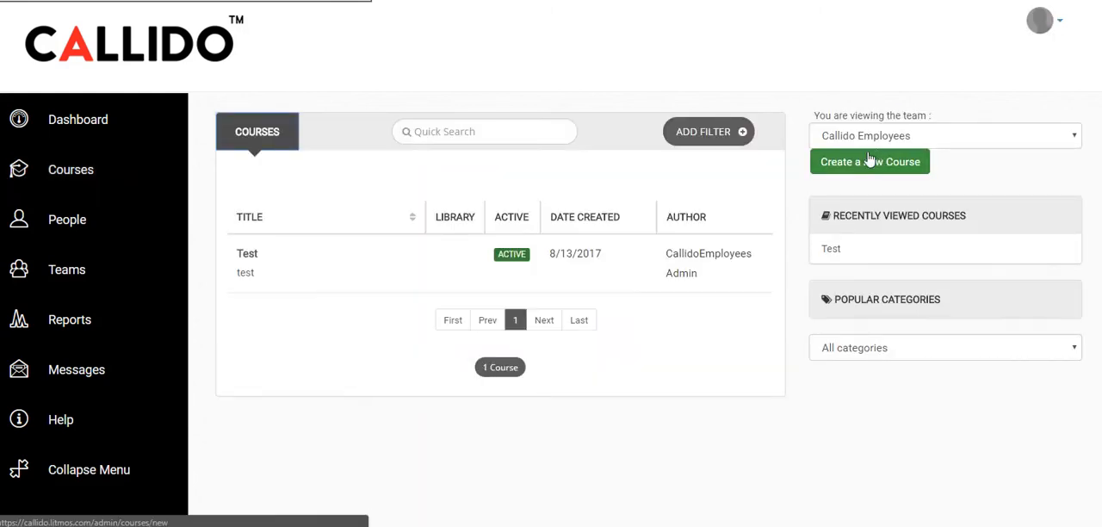
pyautogui.moveTo(876, 166)
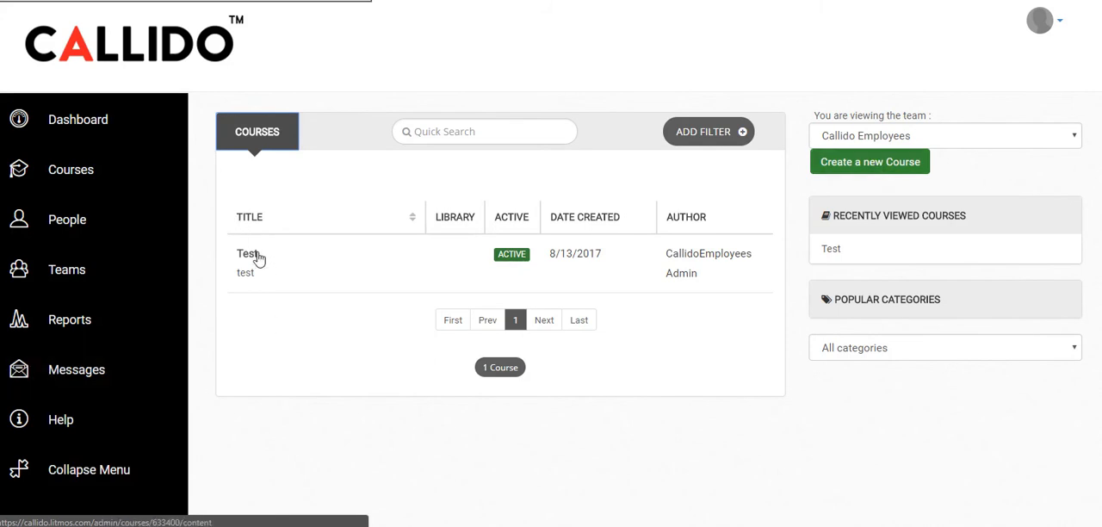
# Step: Open the Test course to its empty Content tab with the file upload area
pyautogui.click(248, 253)
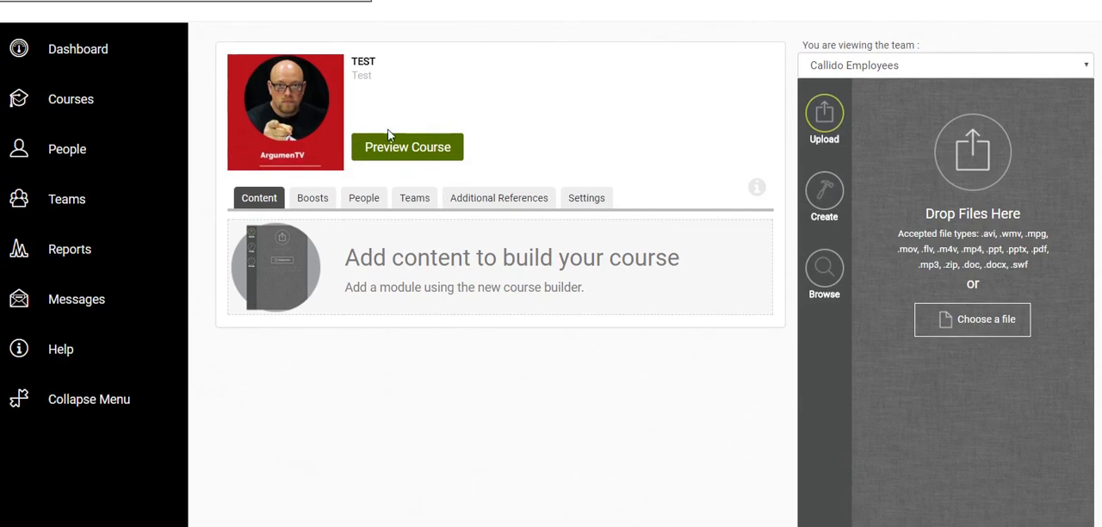
pyautogui.moveTo(282, 116)
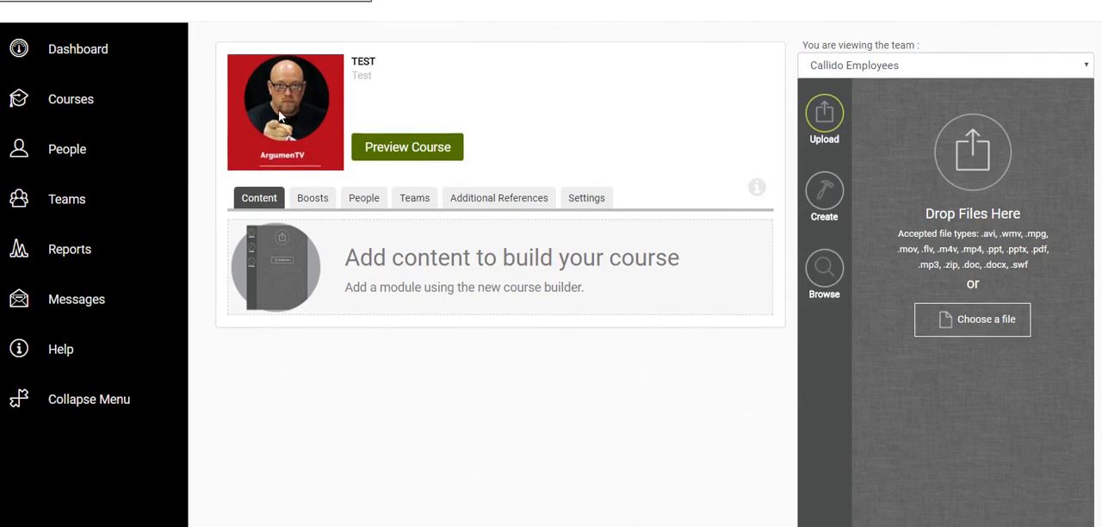
pyautogui.moveTo(964, 166)
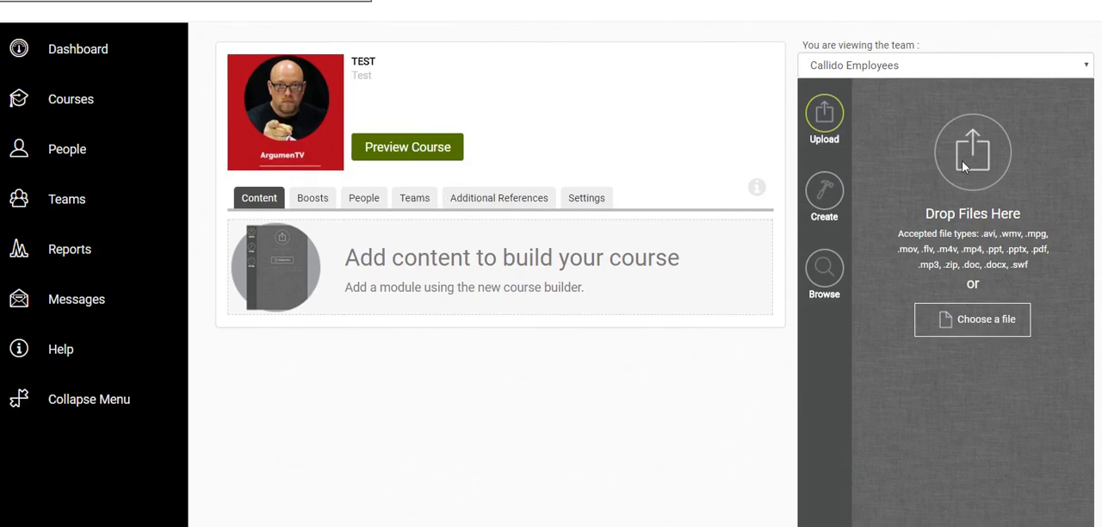
pyautogui.moveTo(1031, 217)
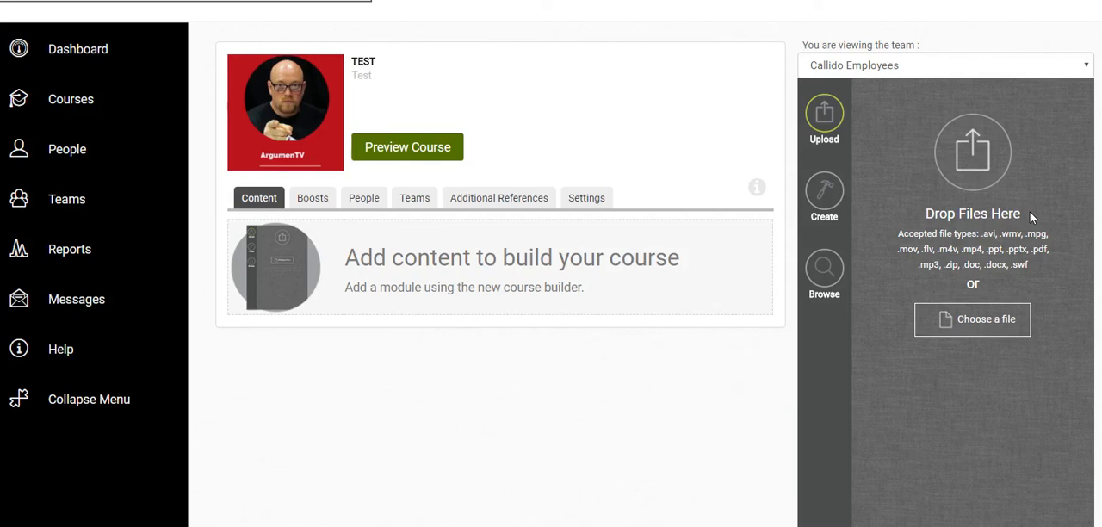
pyautogui.moveTo(913, 92)
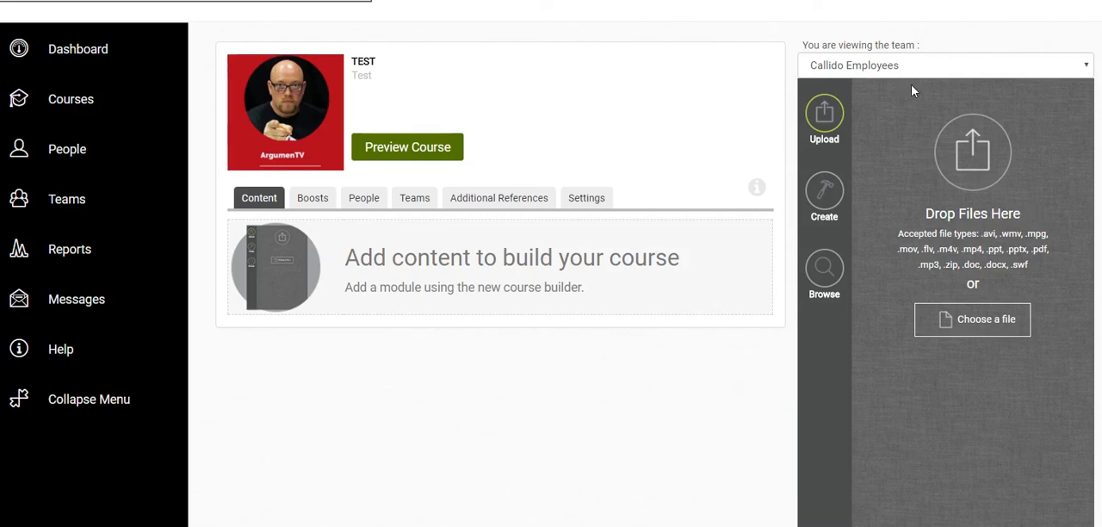
# Step: Show the Create module types, then preview and cancel new Assessment and Survey modules
pyautogui.click(824, 196)
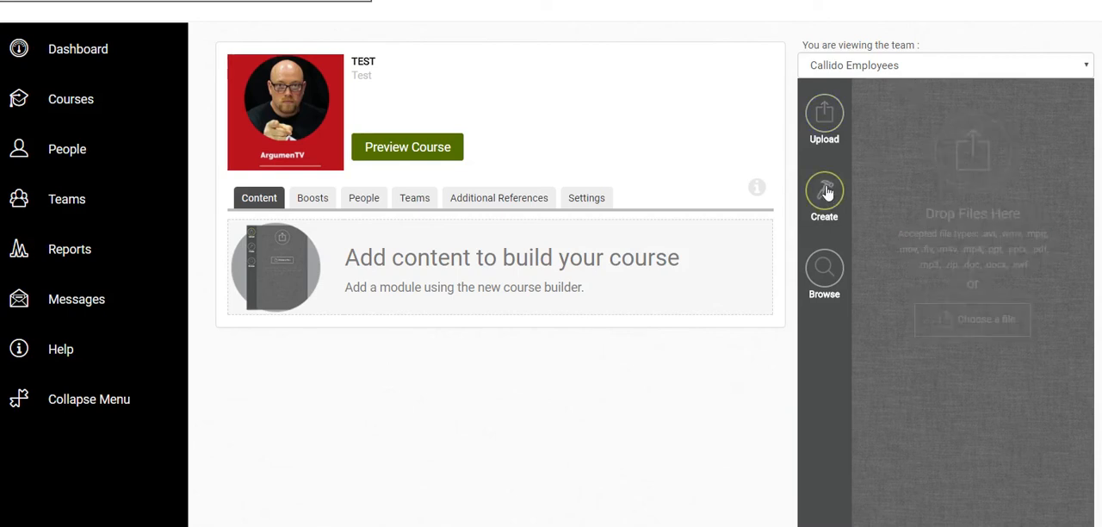
pyautogui.click(824, 198)
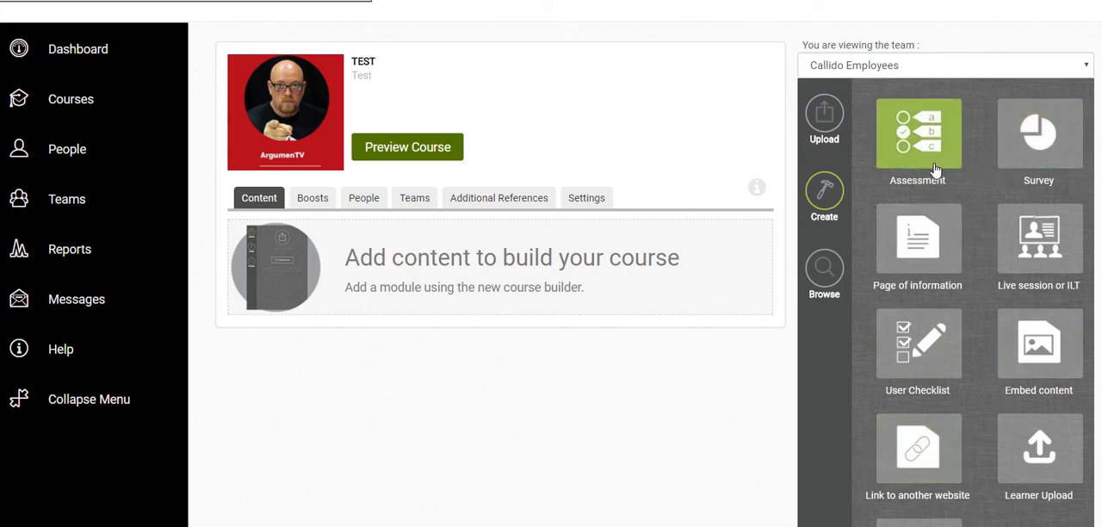
pyautogui.click(917, 133)
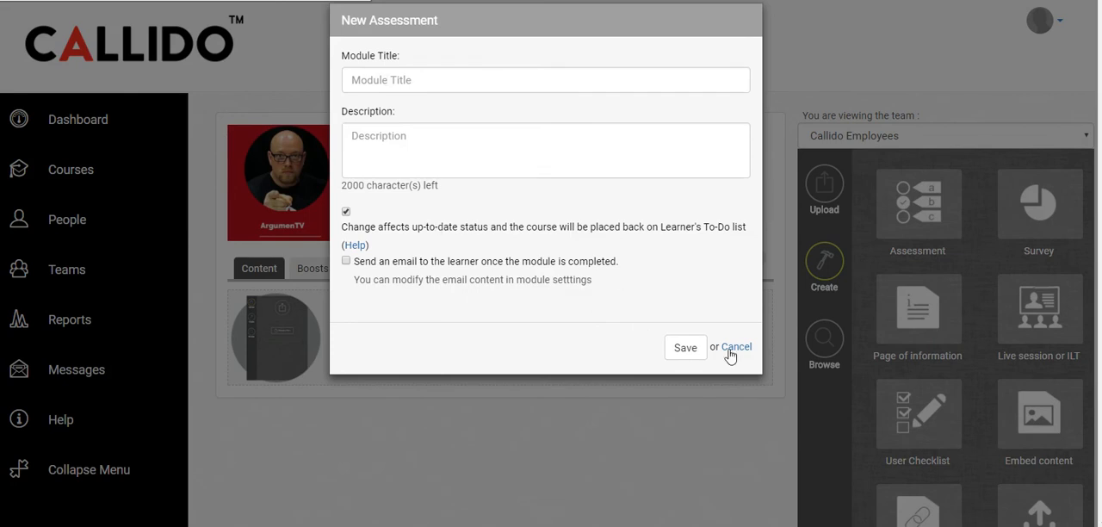
pyautogui.click(737, 347)
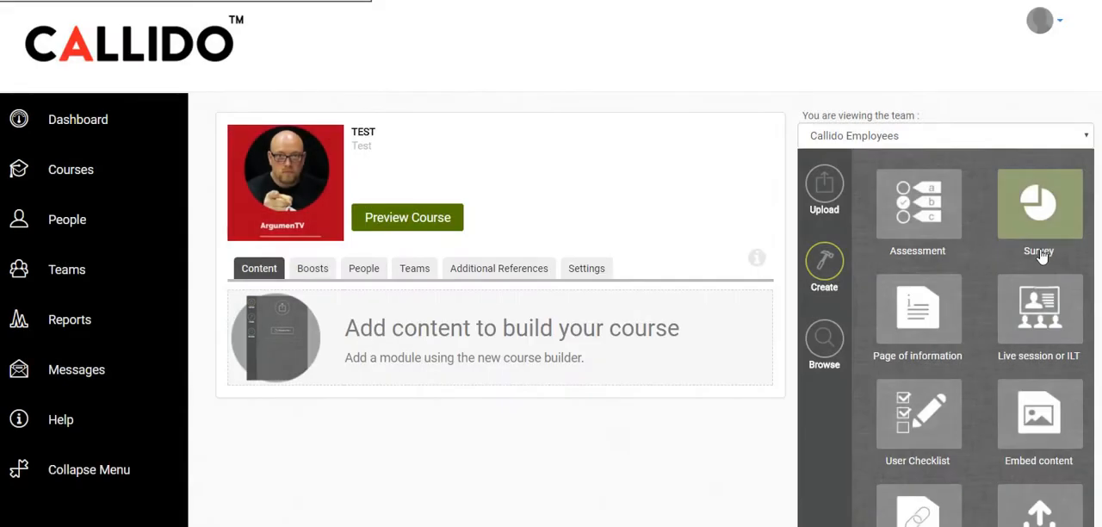
pyautogui.click(1039, 204)
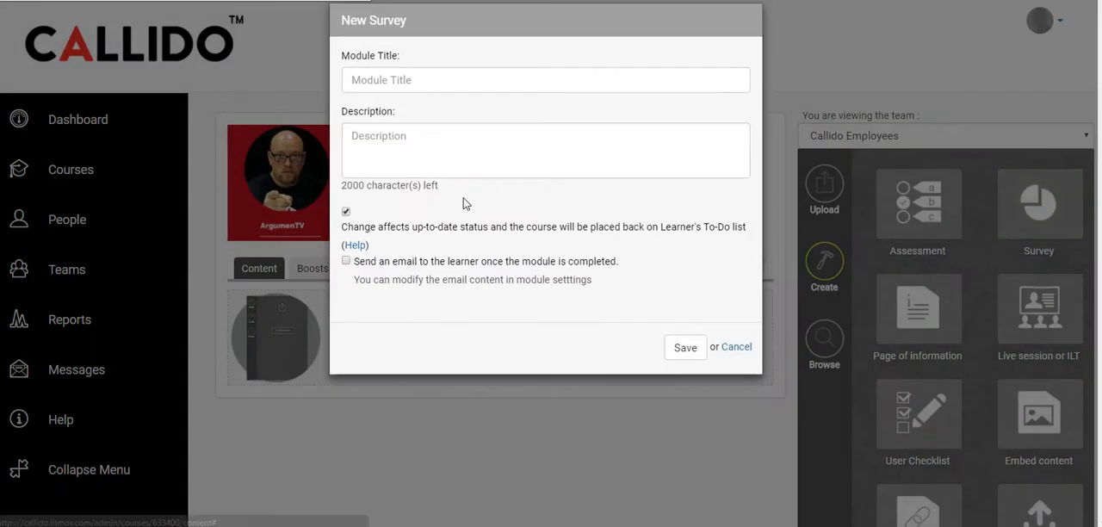
pyautogui.click(737, 346)
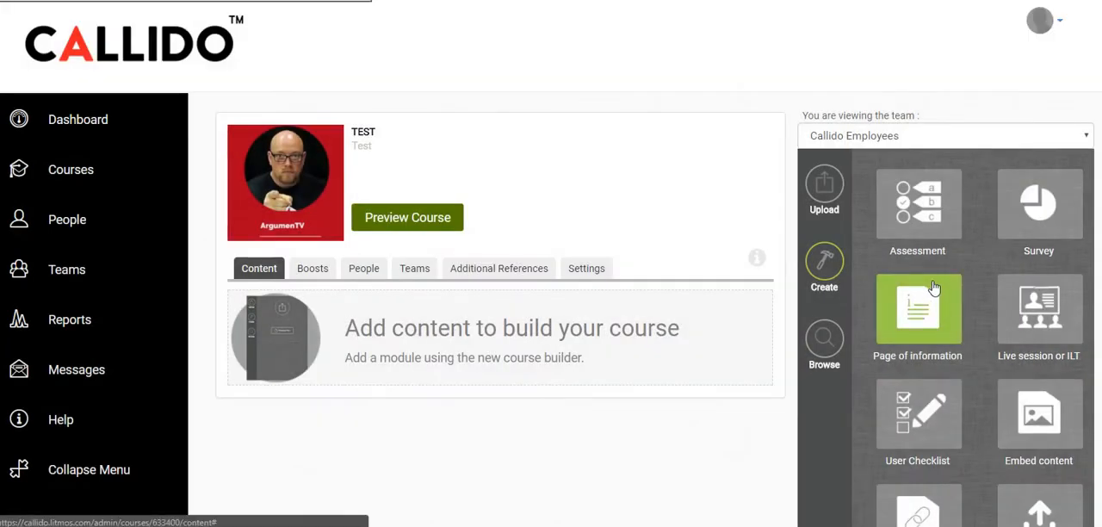
# Step: Scroll the Create panel and start a new Learner Upload module
pyautogui.scroll(-3)
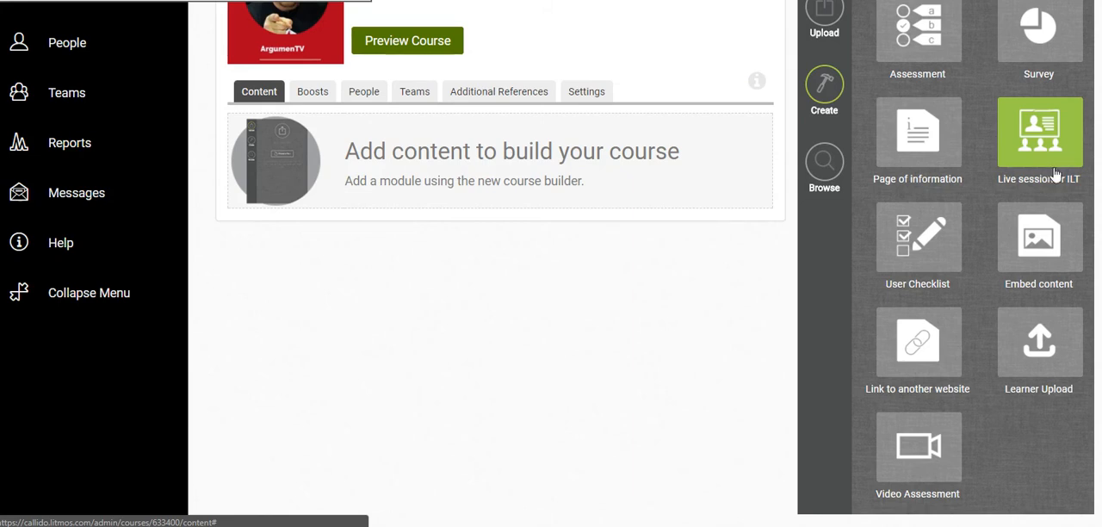
pyautogui.moveTo(1038, 344)
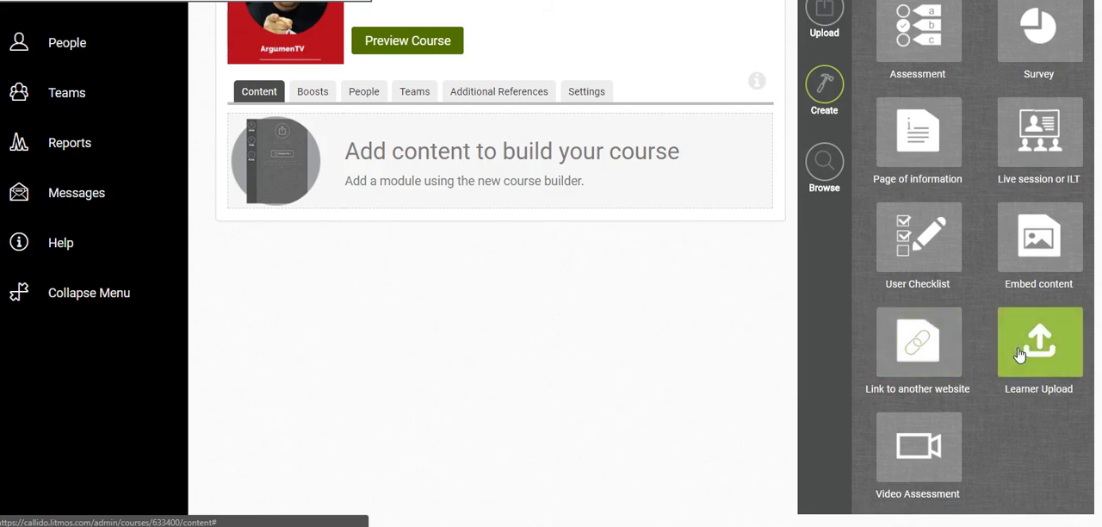
pyautogui.moveTo(918, 342)
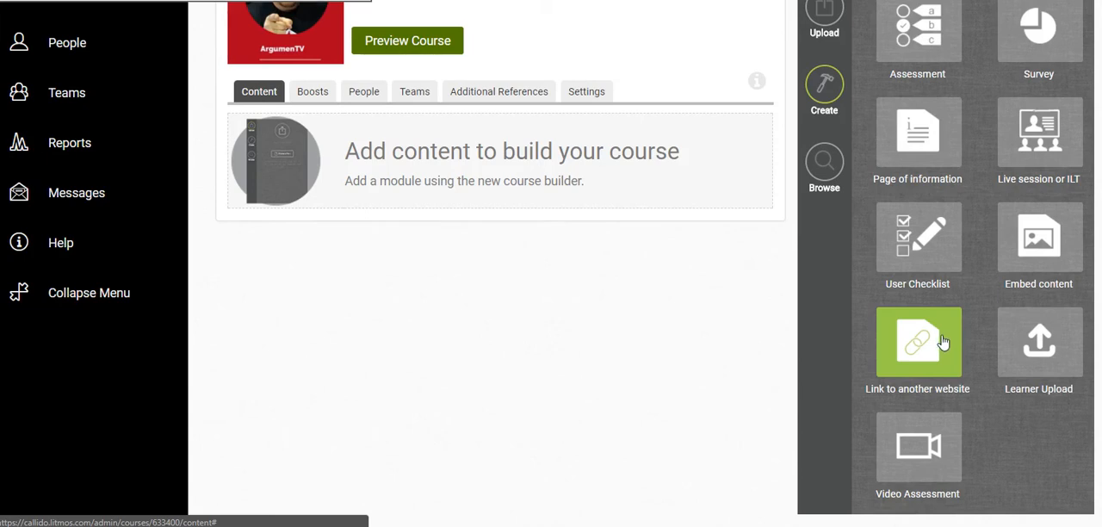
pyautogui.moveTo(1037, 205)
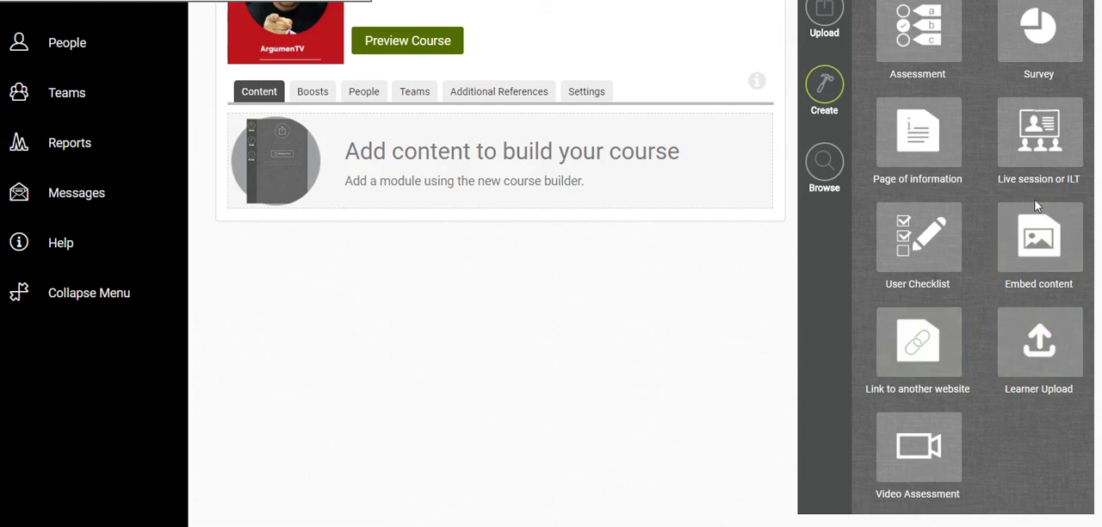
pyautogui.click(1038, 345)
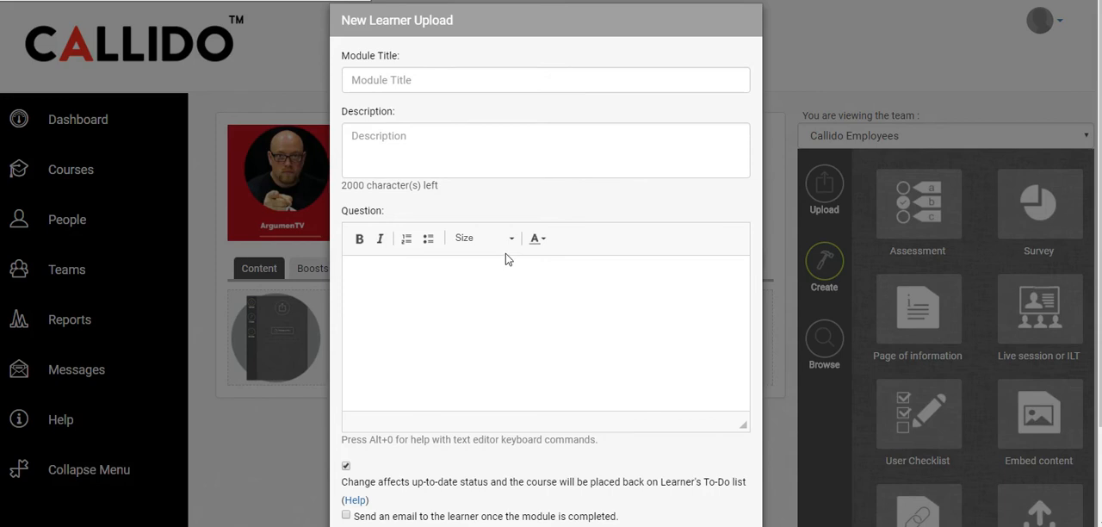
# Step: Return to the empty Test course Content tab with the module types panel visible
pyautogui.scroll(-3)
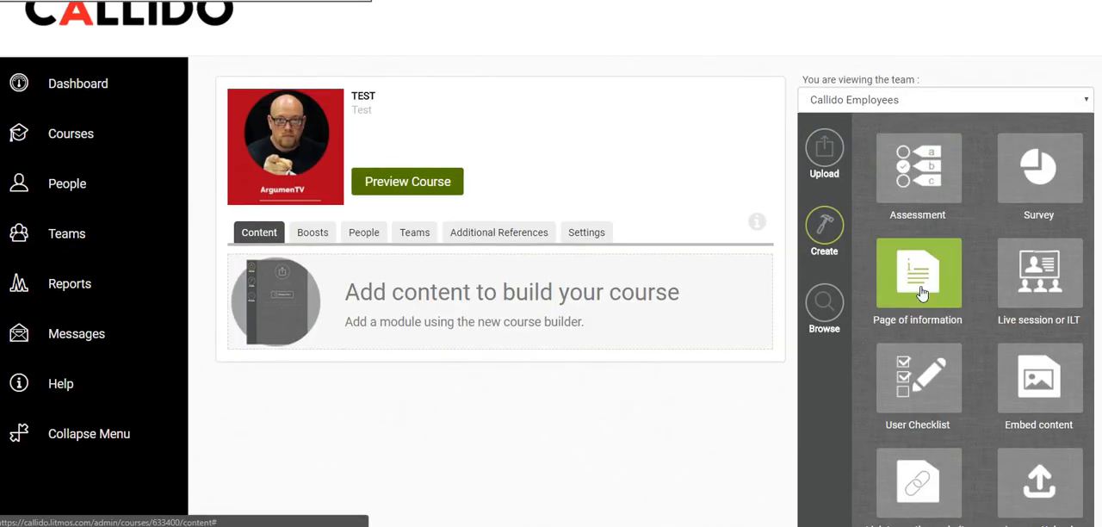
pyautogui.moveTo(701, 231)
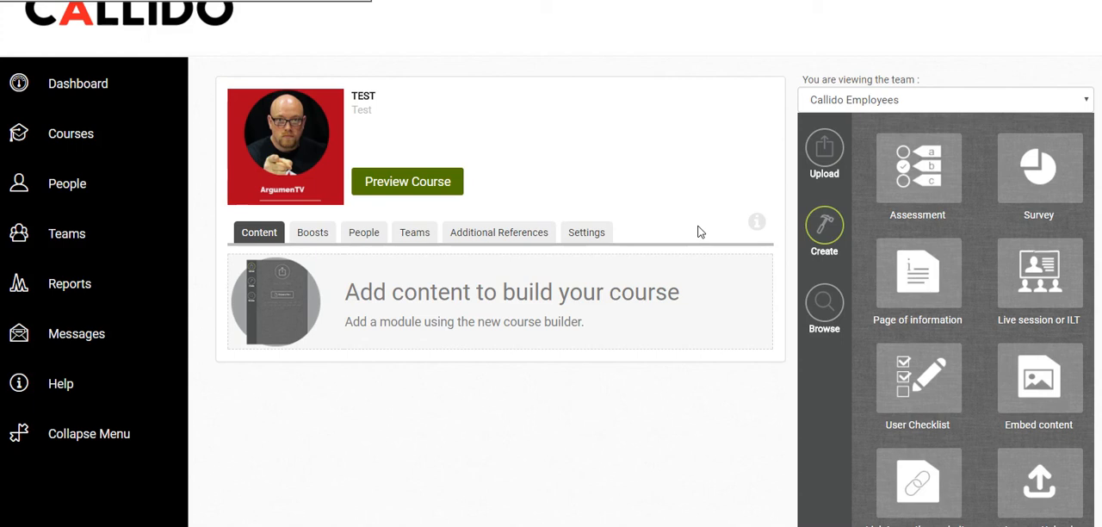
pyautogui.moveTo(685, 236)
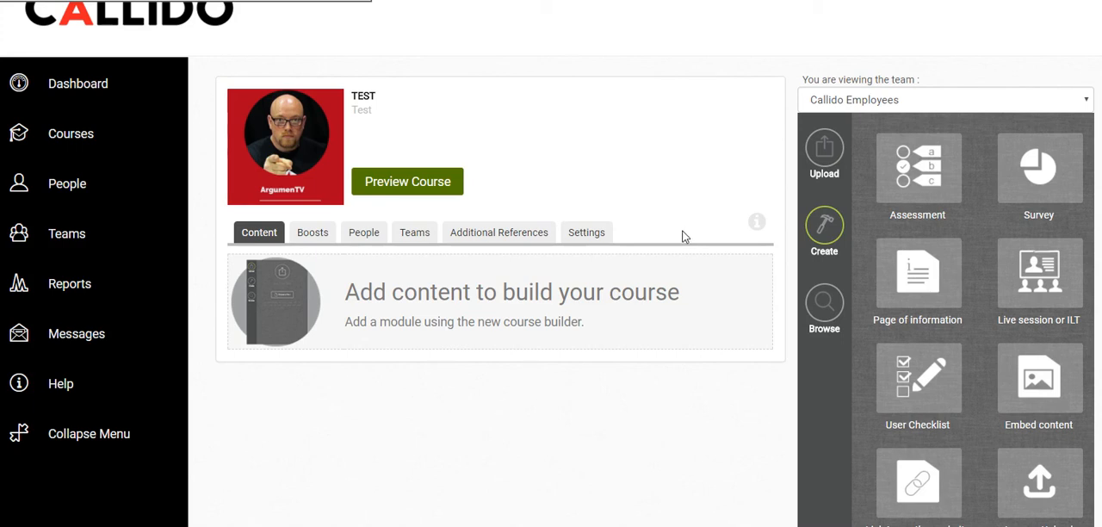
# Step: Browse the People, Teams, Noticeboard and Additional References tabs of the Test course
pyautogui.click(364, 232)
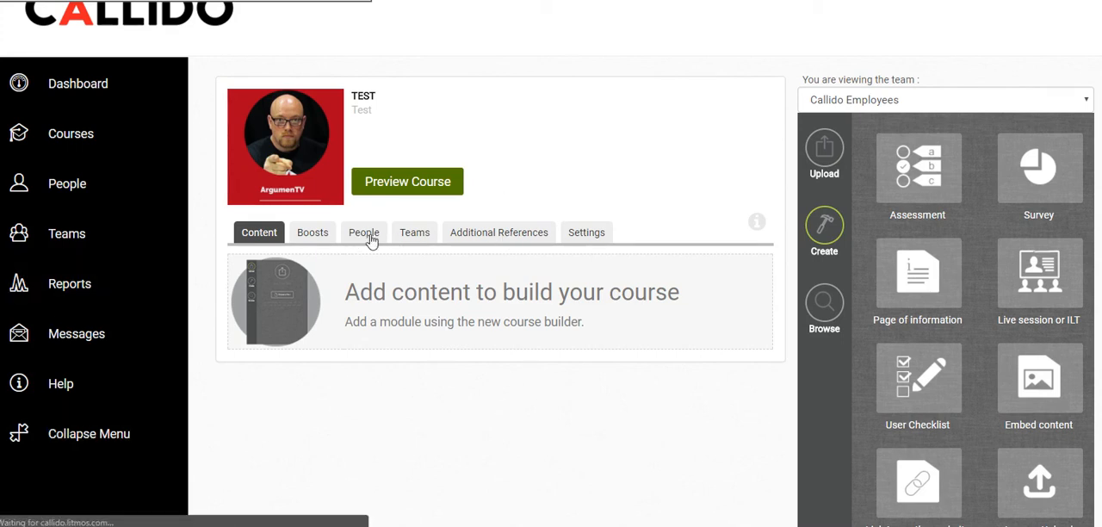
pyautogui.click(363, 231)
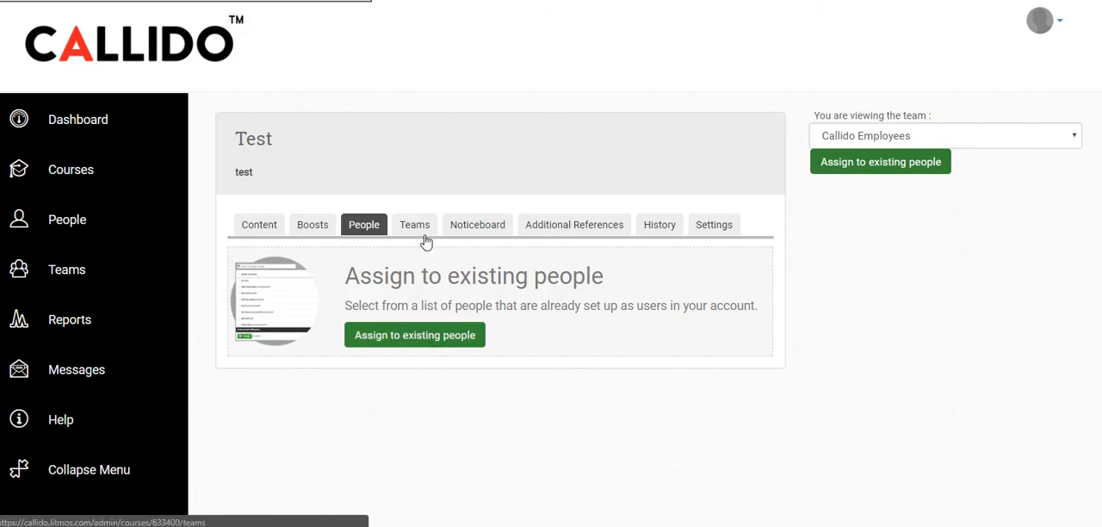
pyautogui.click(414, 224)
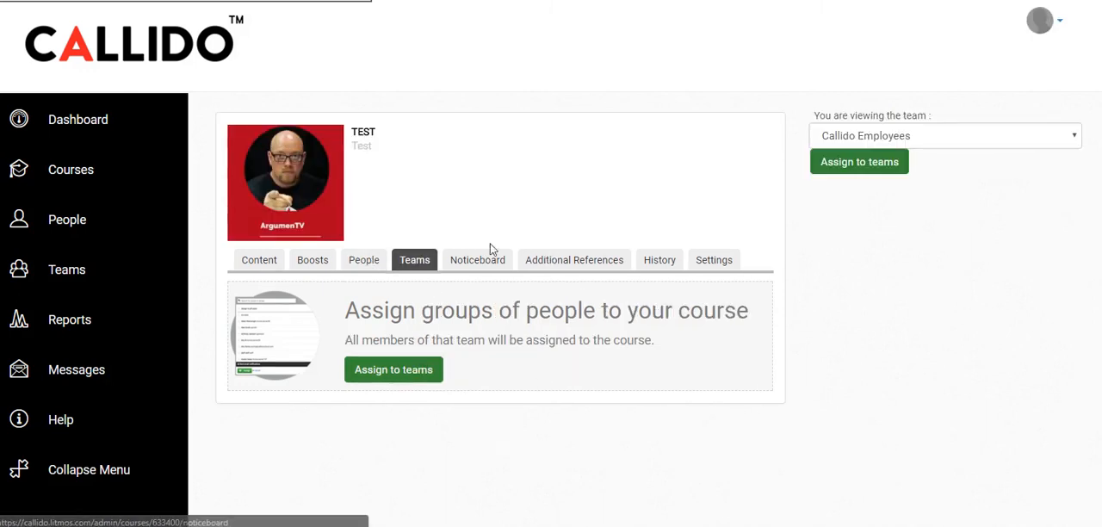
pyautogui.click(478, 260)
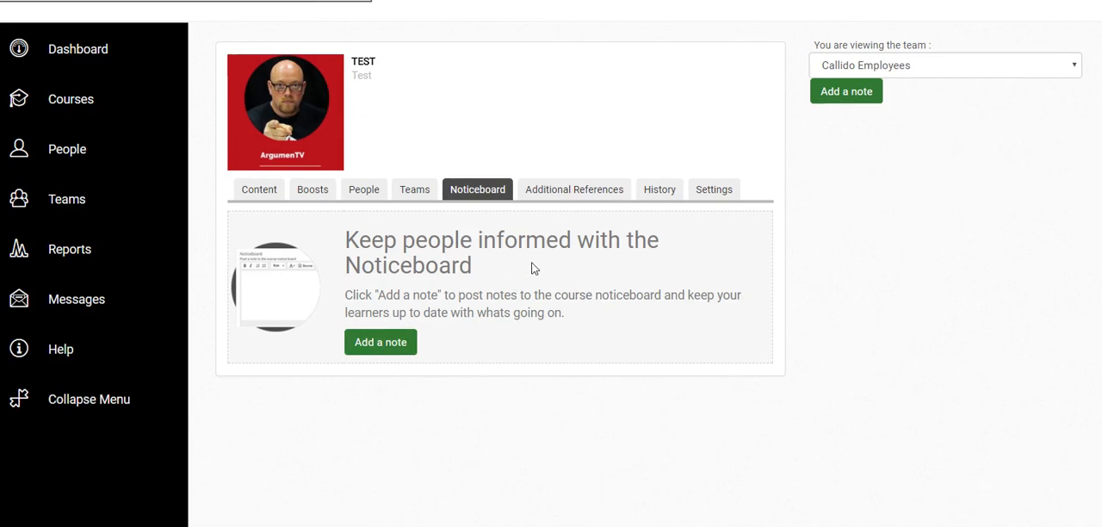
pyautogui.moveTo(575, 190)
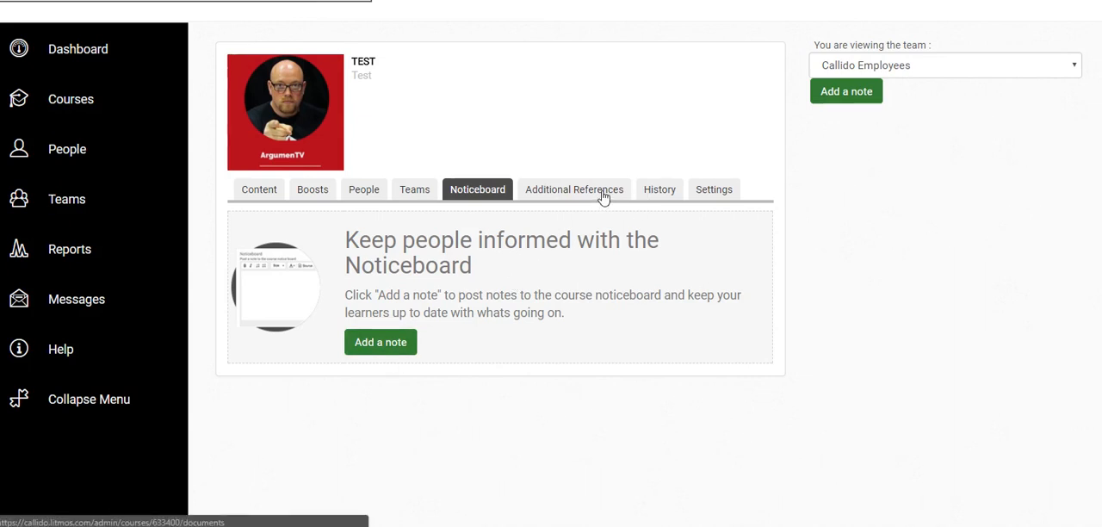
pyautogui.click(575, 190)
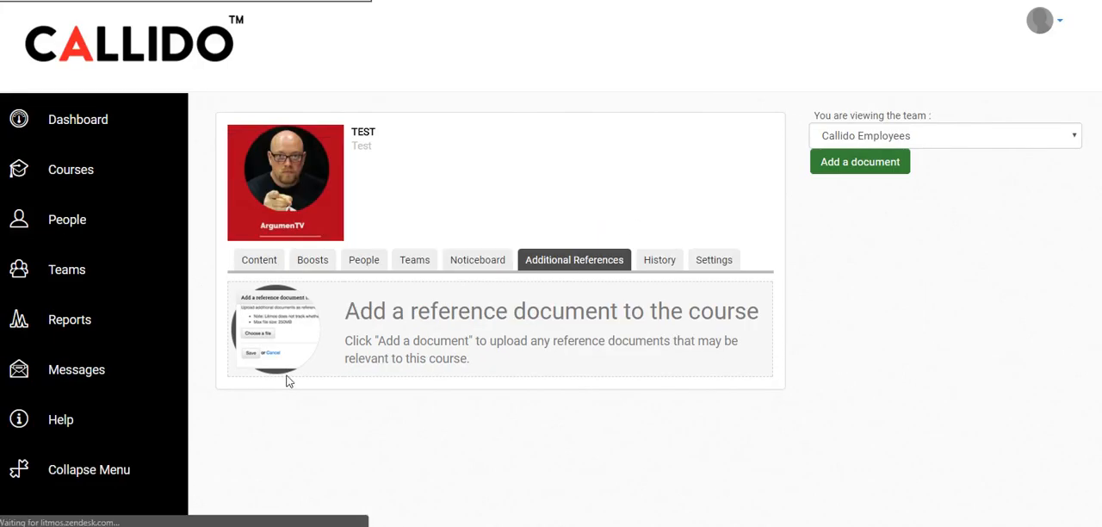
pyautogui.moveTo(686, 334)
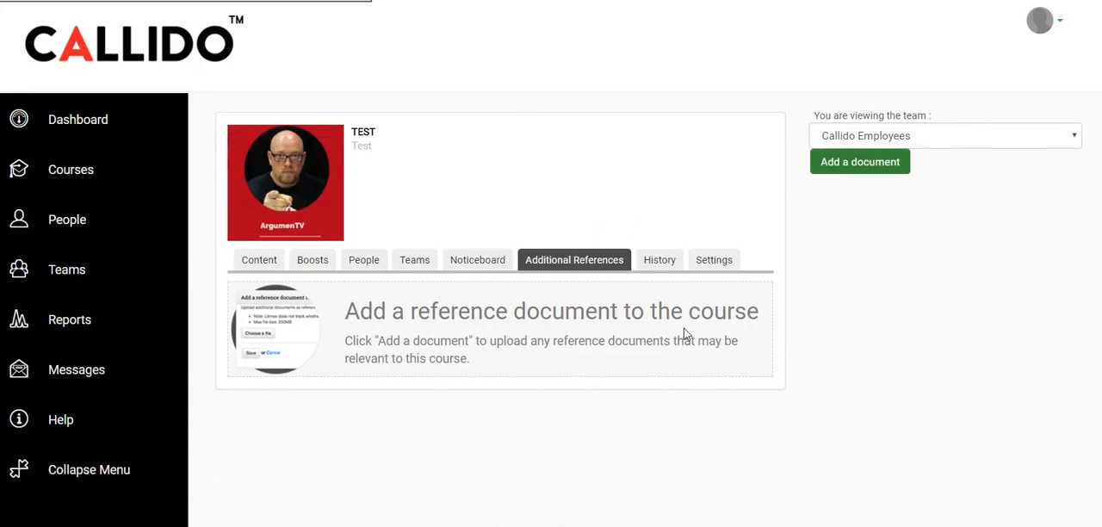
pyautogui.moveTo(715, 279)
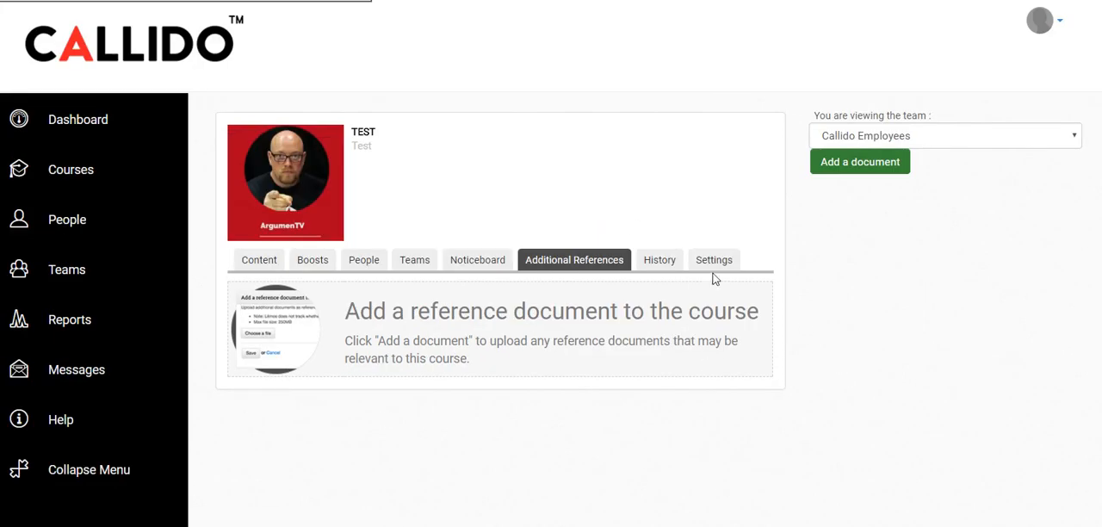
# Step: Open the Test course settings and dismiss the Inactive Date picker without choosing a date
pyautogui.click(714, 259)
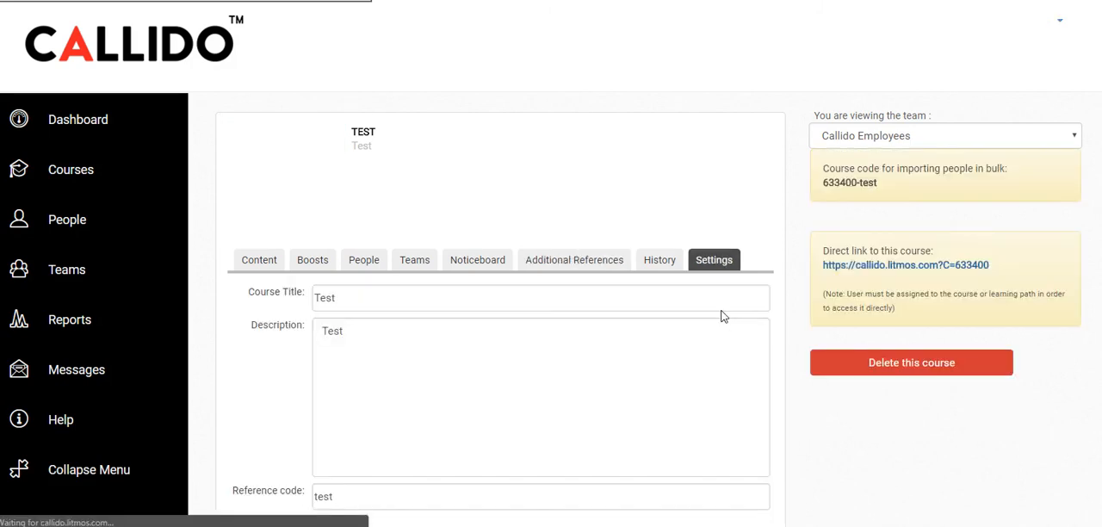
pyautogui.scroll(-3)
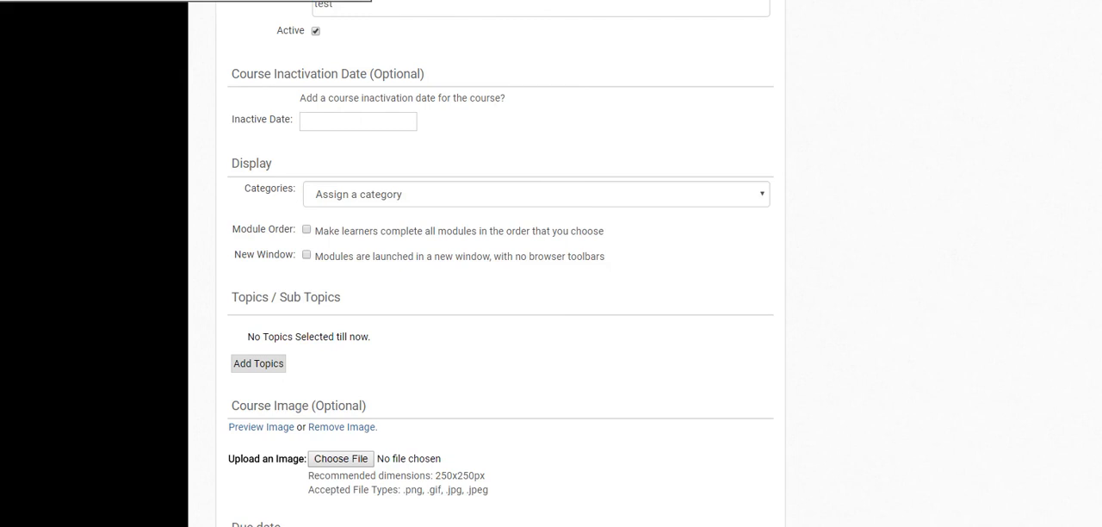
pyautogui.click(357, 121)
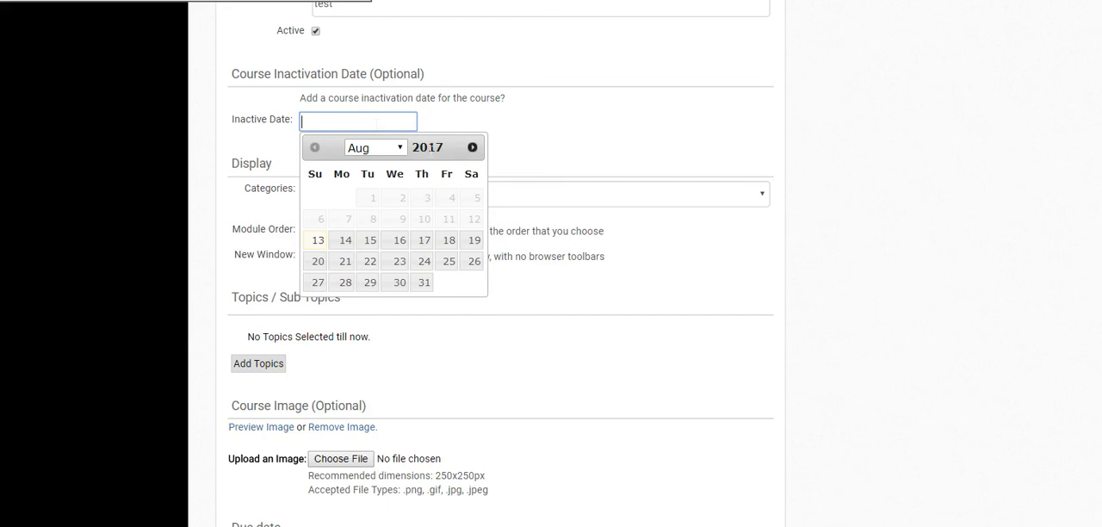
pyautogui.click(696, 219)
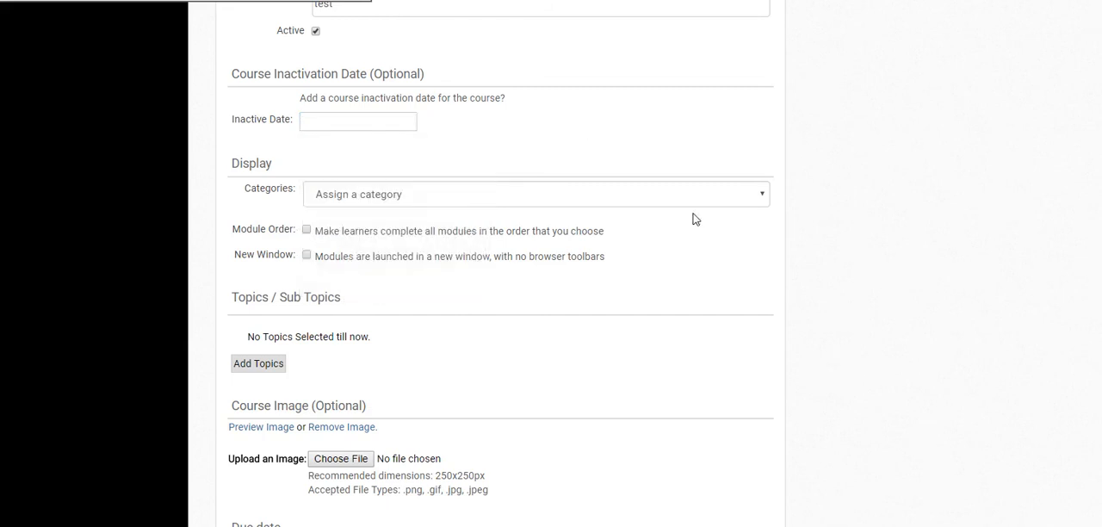
# Step: Scroll through the display, compliance, certificate and Boosts settings to the Save button
pyautogui.scroll(-3)
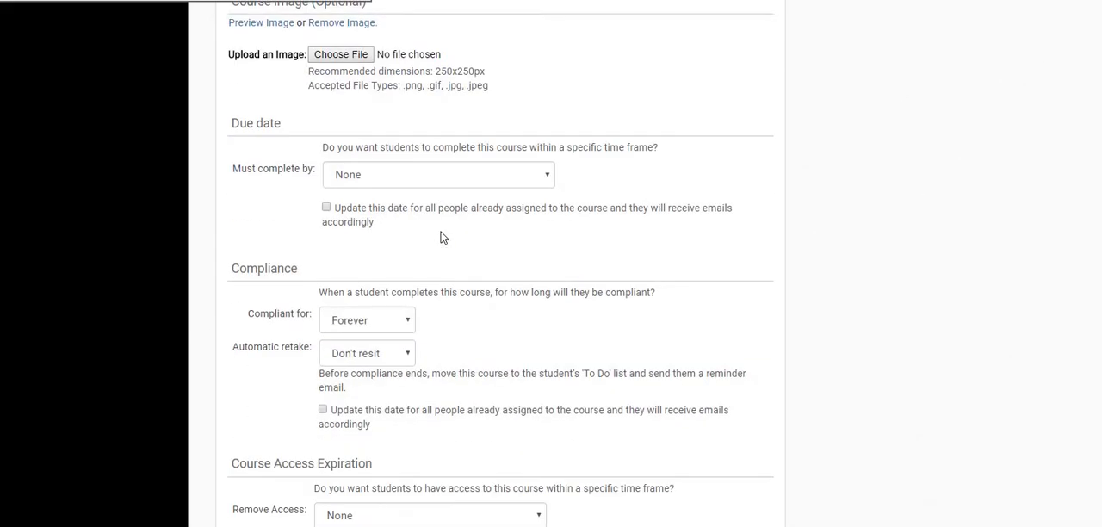
pyautogui.scroll(3)
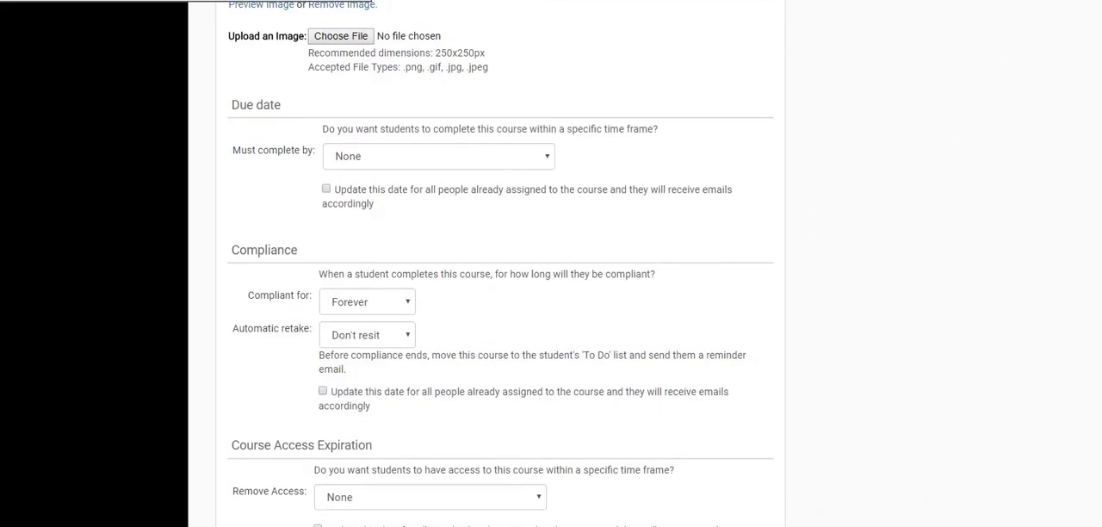
pyautogui.scroll(-3)
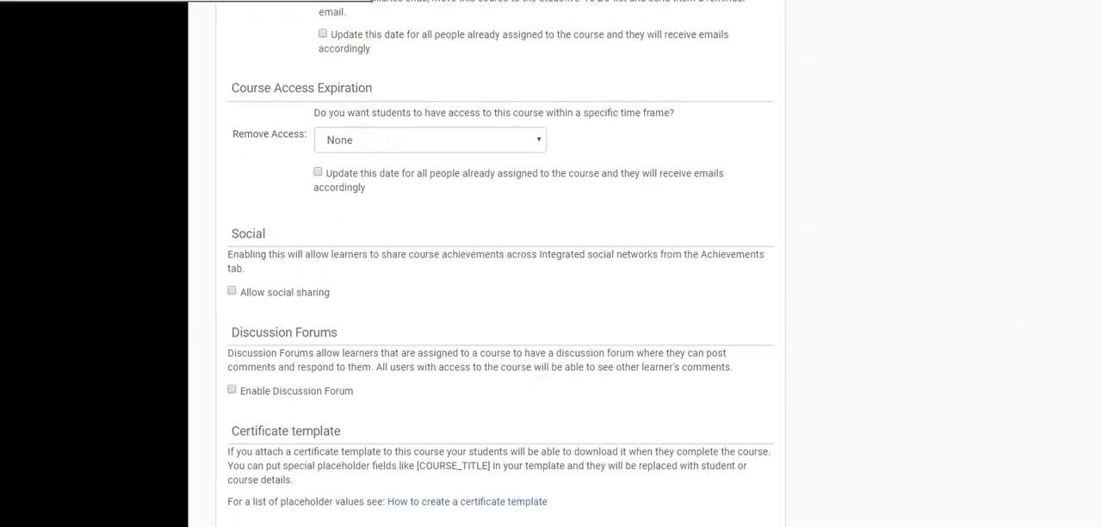
pyautogui.scroll(-3)
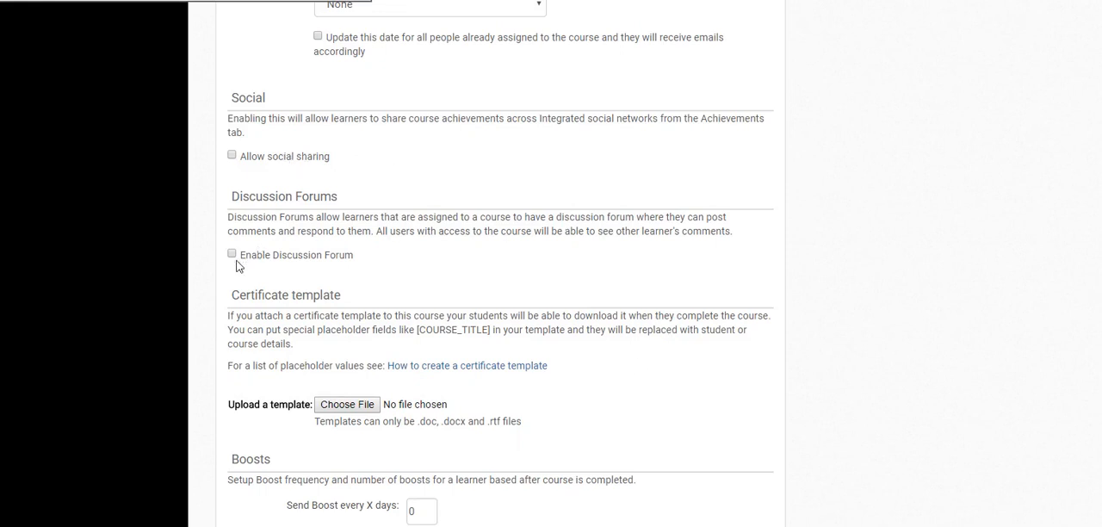
pyautogui.moveTo(346, 404)
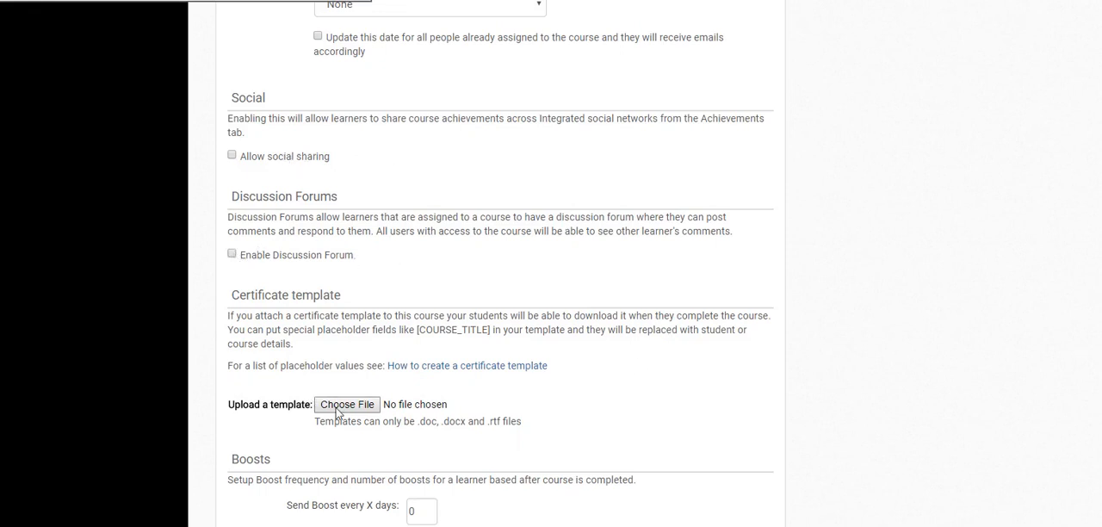
pyautogui.moveTo(346, 405)
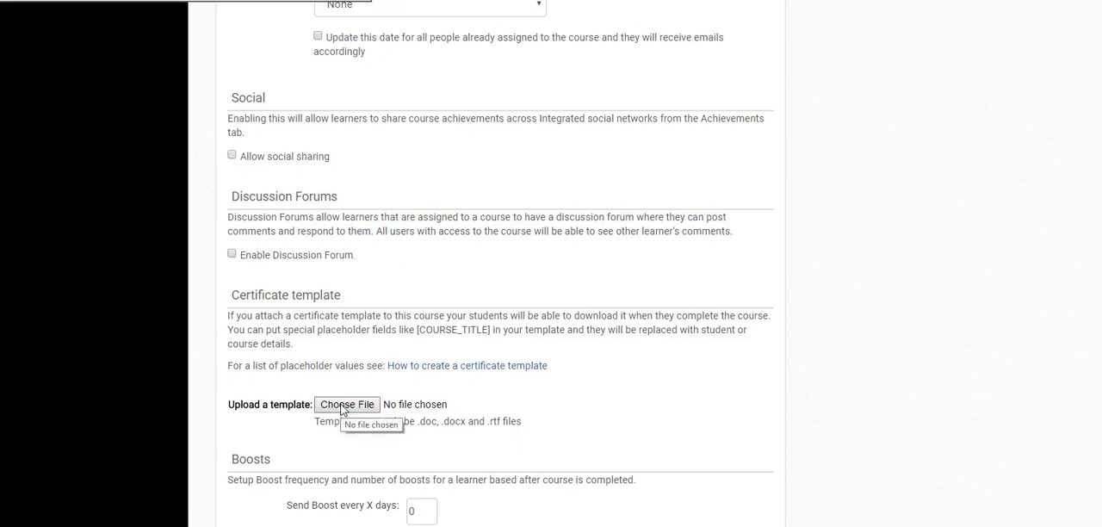
pyautogui.scroll(-3)
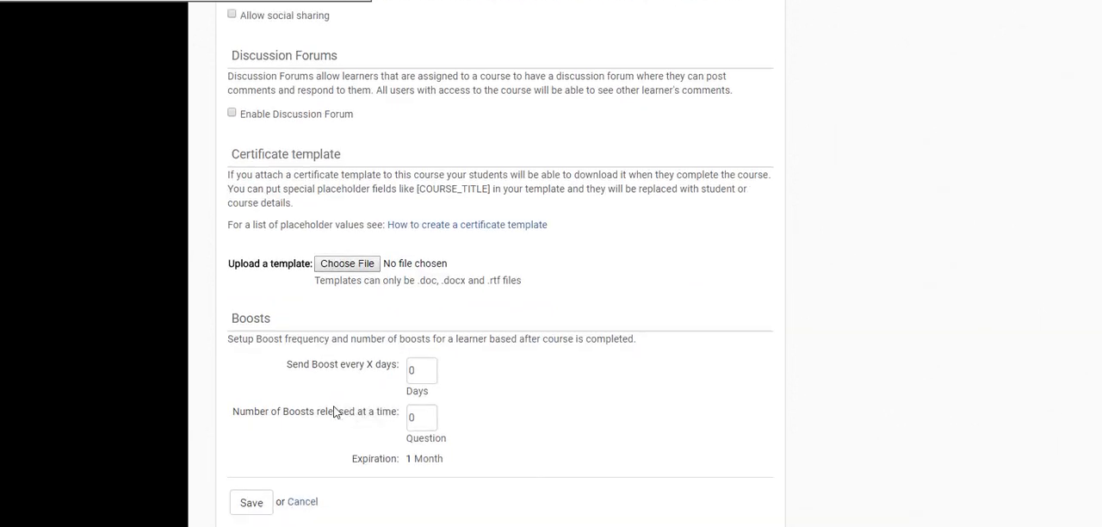
pyautogui.moveTo(531, 378)
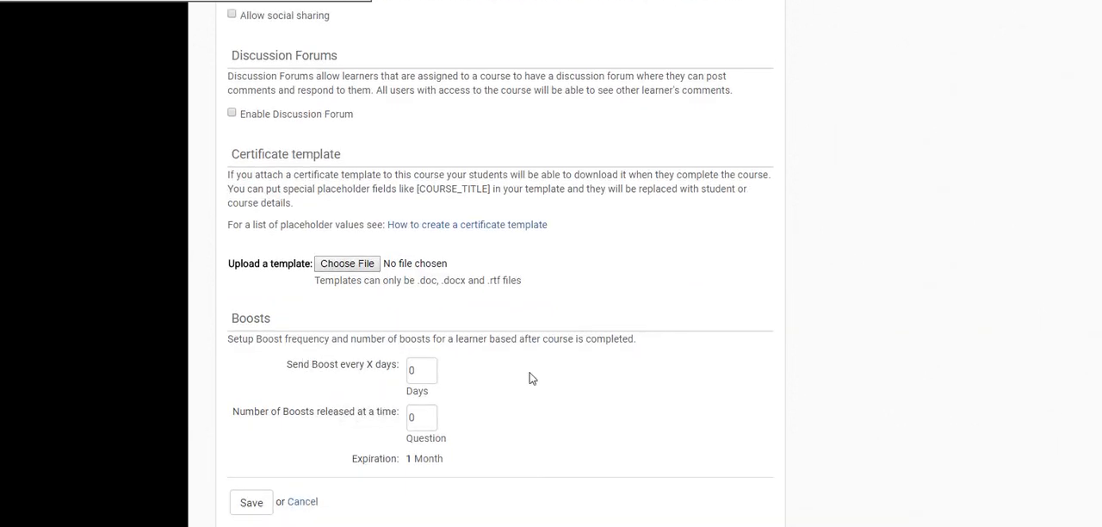